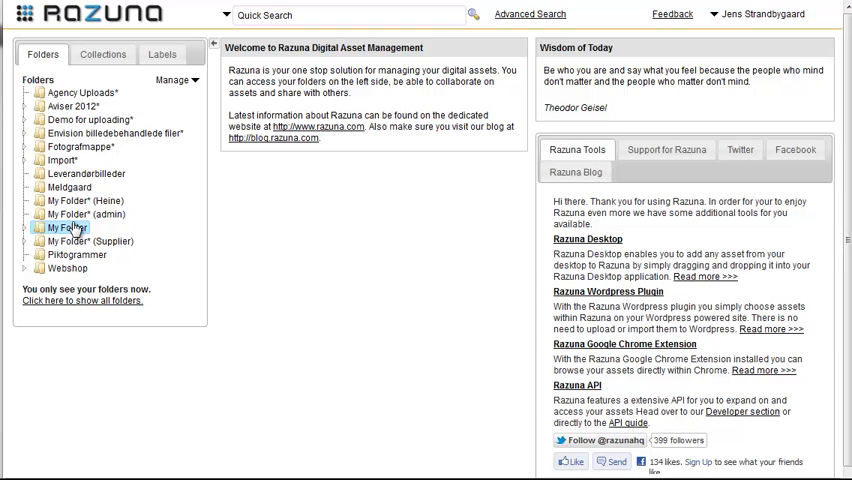
- Show the contents of My Folder in the Folders tree
{"action": "left_click", "coordinate": [64, 228]}
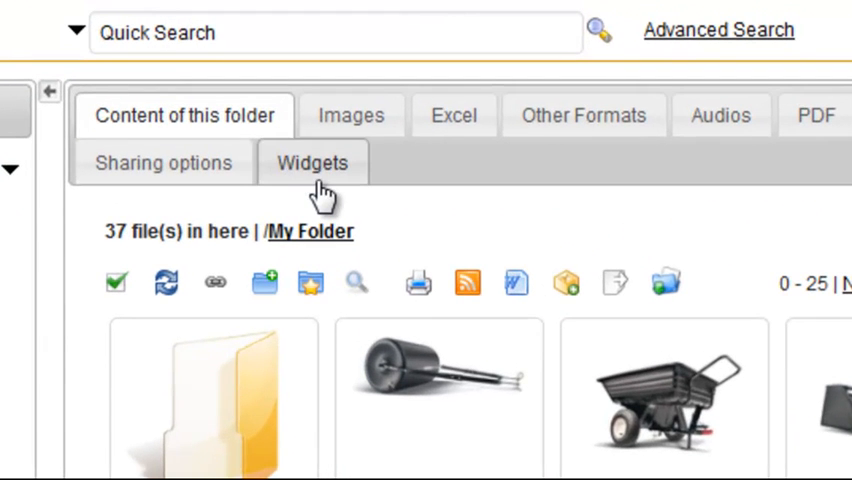
{"action": "mouse_move", "coordinate": [335, 195]}
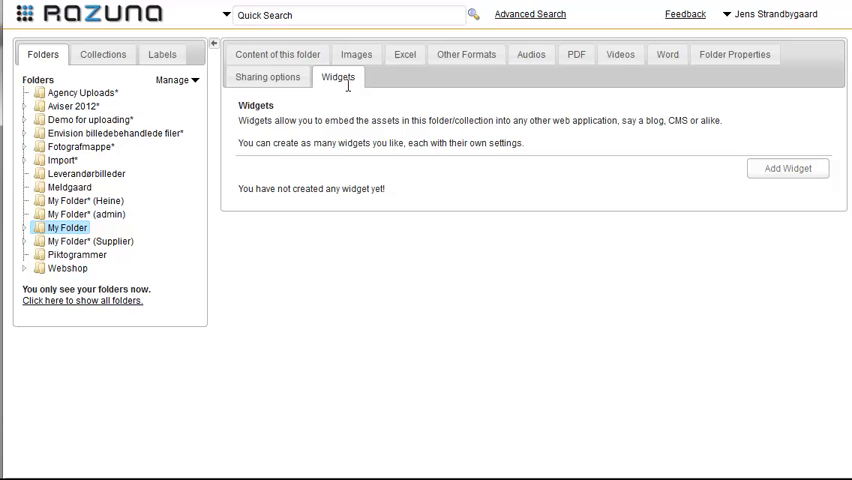
{"action": "mouse_move", "coordinate": [733, 183]}
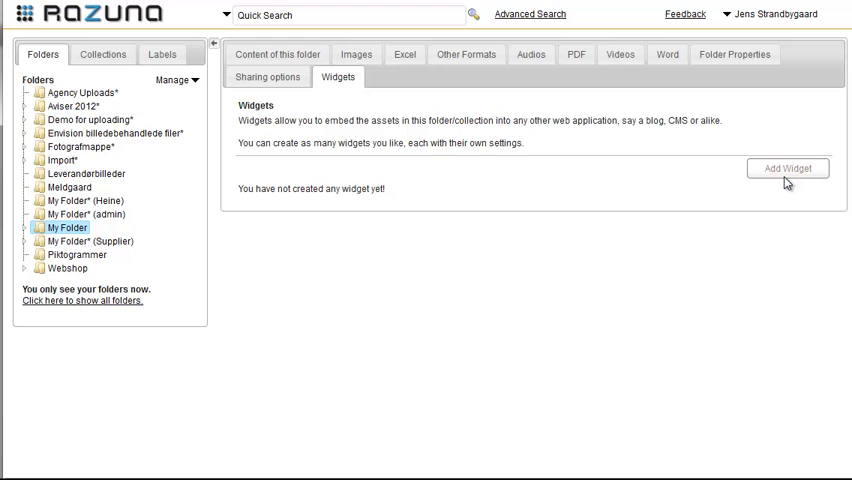
- Add a widget named 'Test of Widget' with public access
{"action": "left_click", "coordinate": [787, 168]}
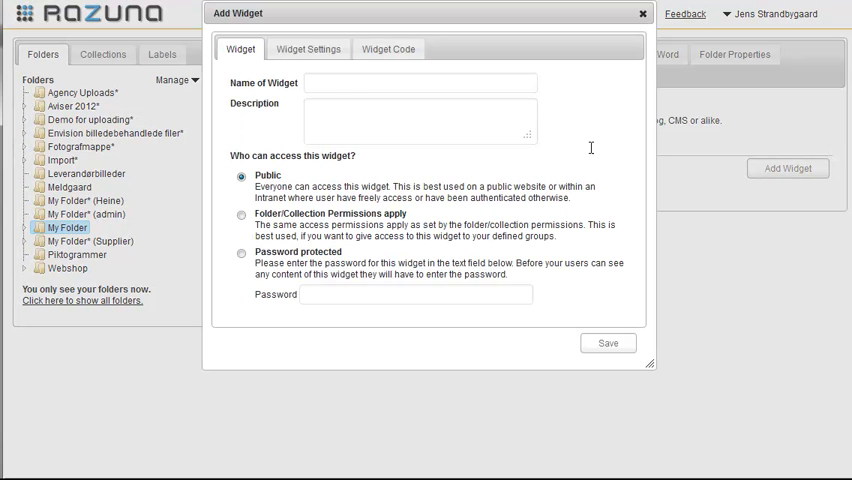
{"action": "left_click", "coordinate": [421, 83]}
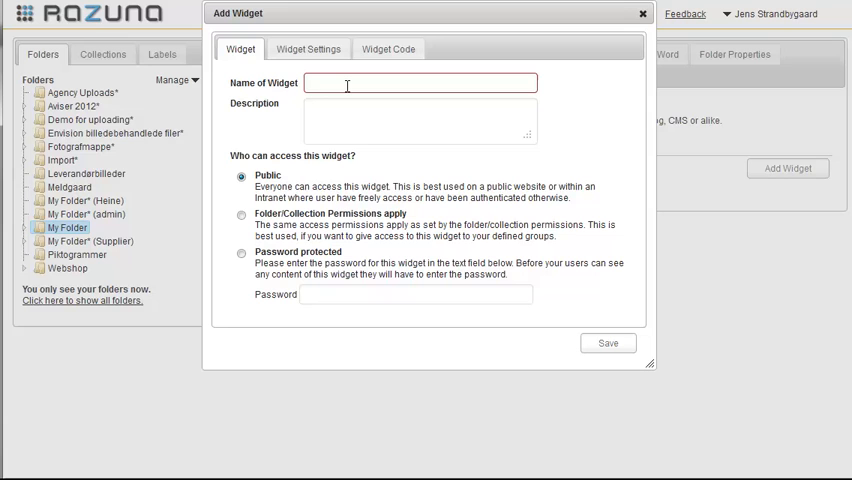
{"action": "type", "text": "Test of Widget"}
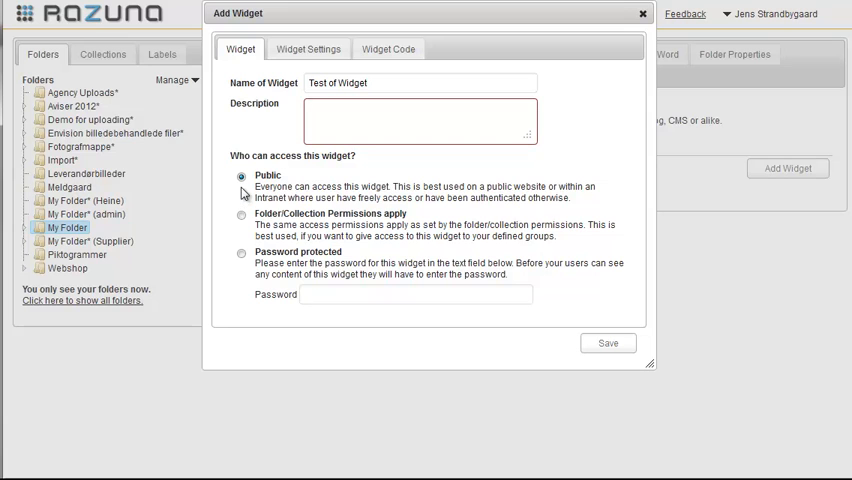
{"action": "mouse_move", "coordinate": [245, 234]}
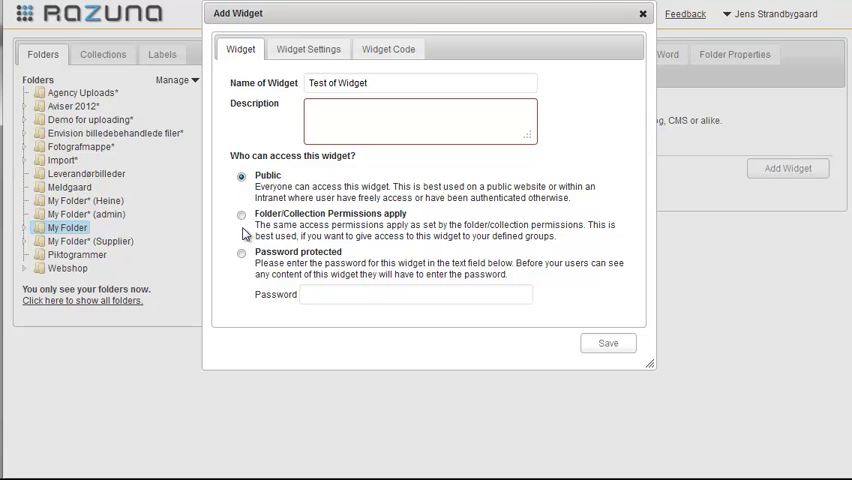
{"action": "left_click", "coordinate": [420, 122]}
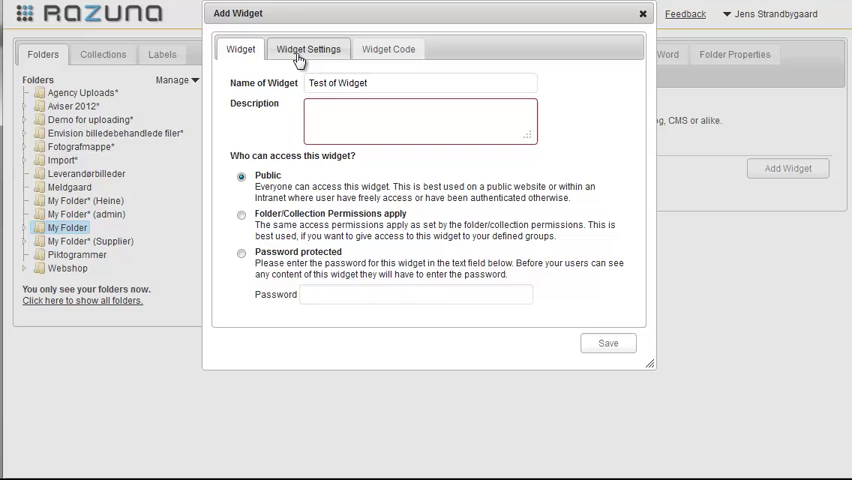
- Set Allow download of original asset to Yes and reset individual asset settings
{"action": "left_click", "coordinate": [308, 49]}
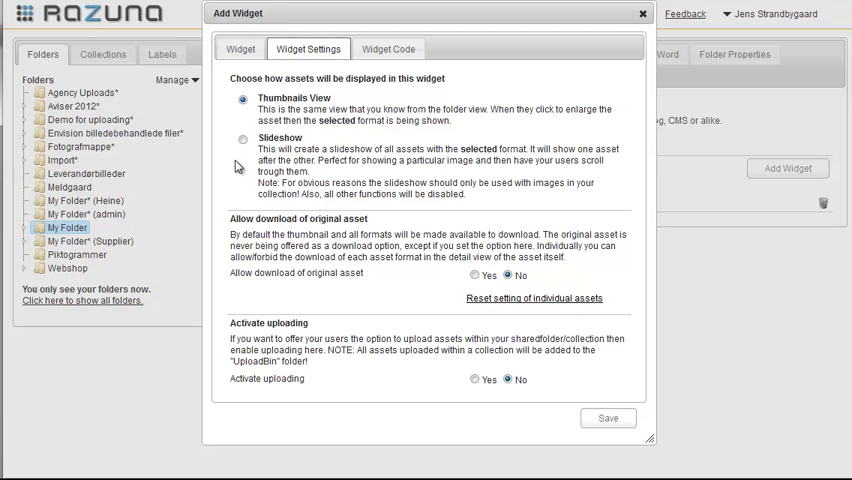
{"action": "mouse_move", "coordinate": [479, 289]}
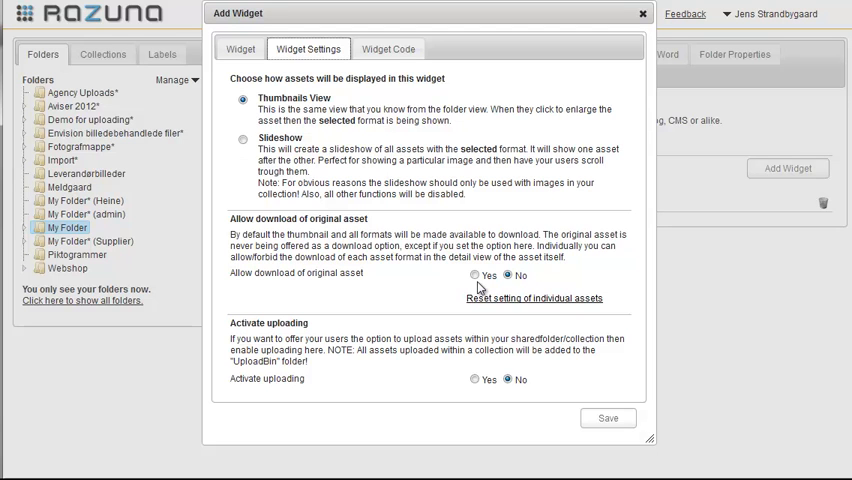
{"action": "left_click", "coordinate": [476, 275]}
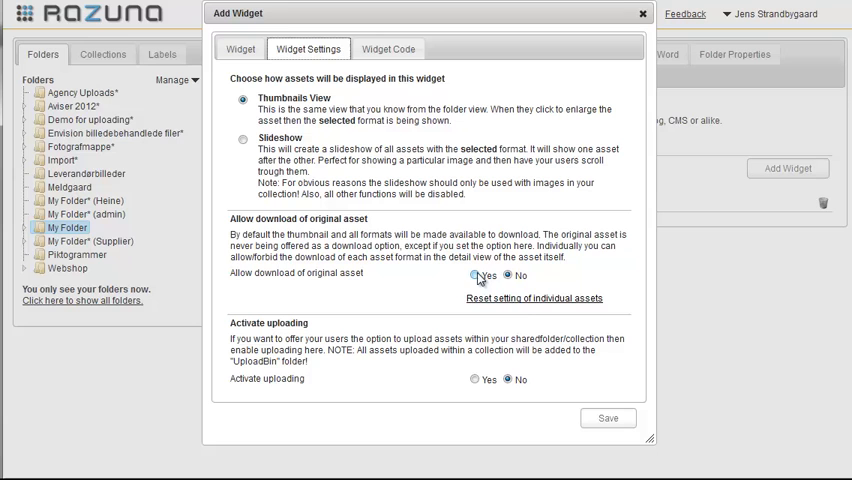
{"action": "left_click", "coordinate": [477, 275]}
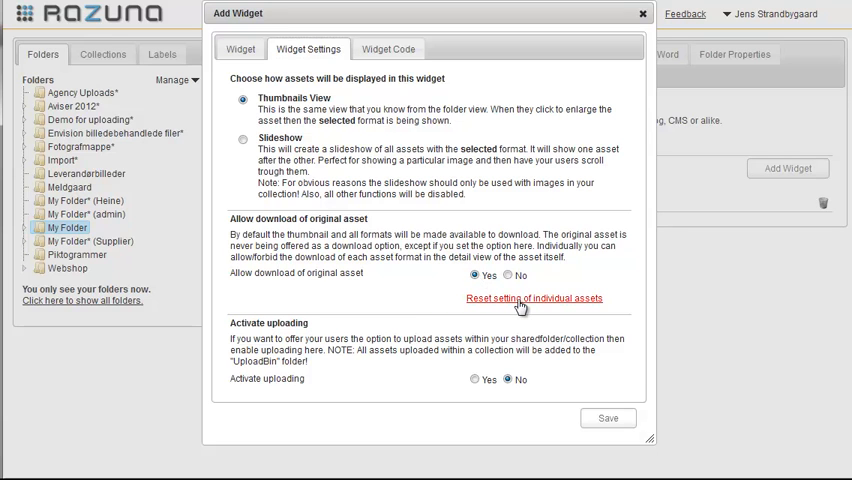
{"action": "left_click", "coordinate": [521, 298]}
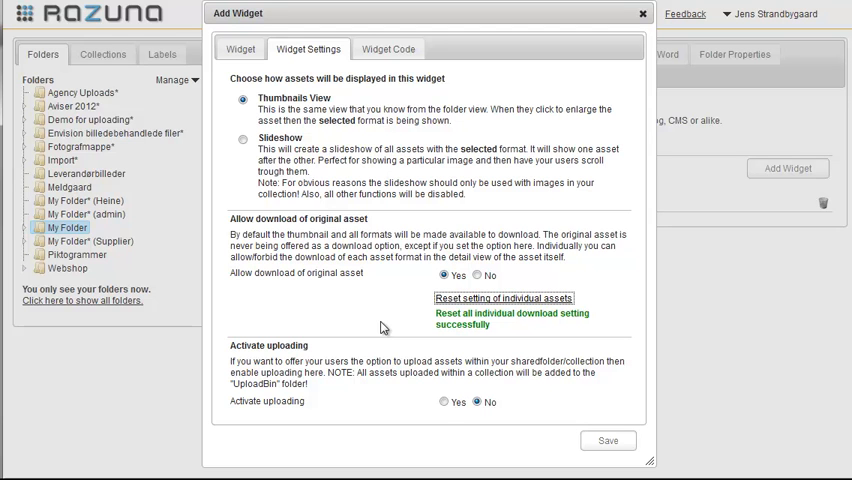
{"action": "mouse_move", "coordinate": [438, 420]}
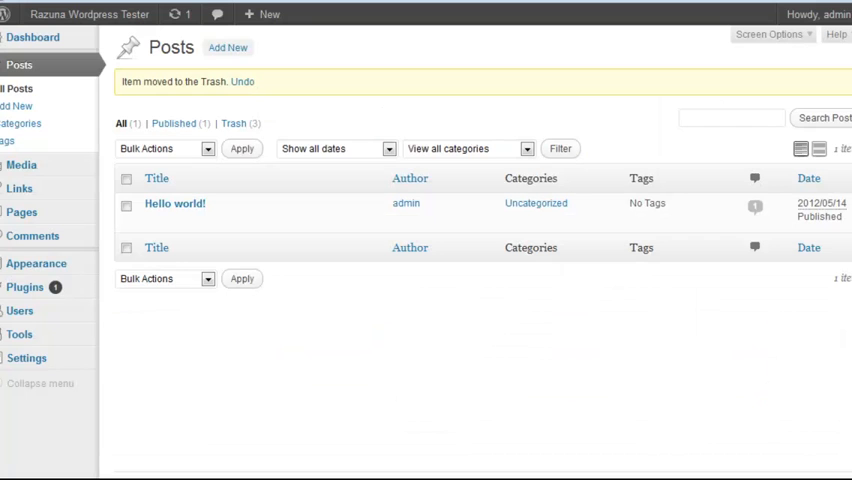
{"action": "mouse_move", "coordinate": [227, 51]}
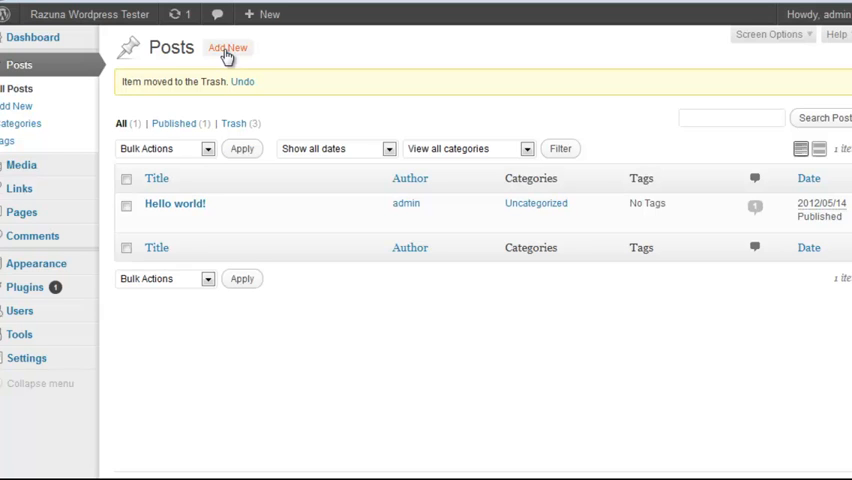
- Save a draft post 'Test of the FANTASTIC Razuna widget' with the widget iframe
{"action": "left_click", "coordinate": [228, 47]}
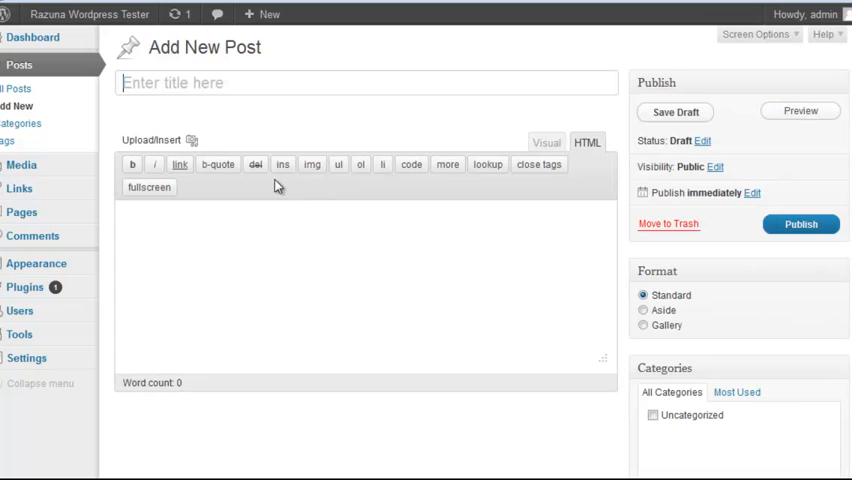
{"action": "type", "text": "Test of"}
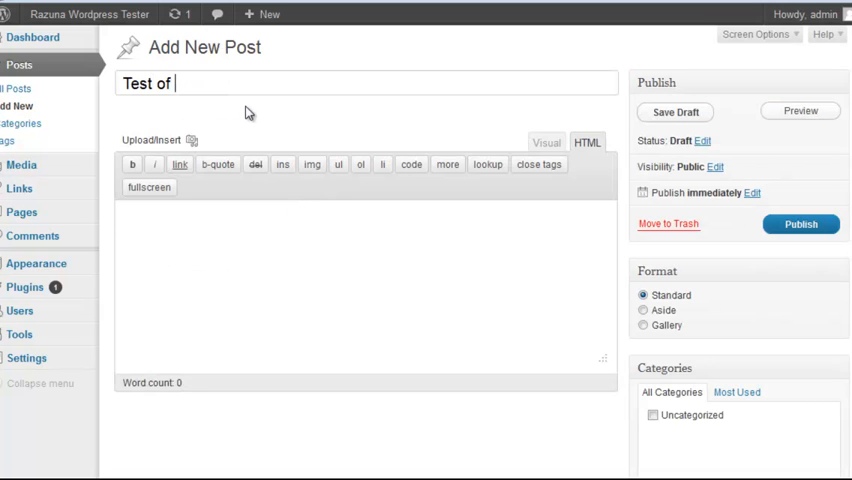
{"action": "type", "text": "the FAN"}
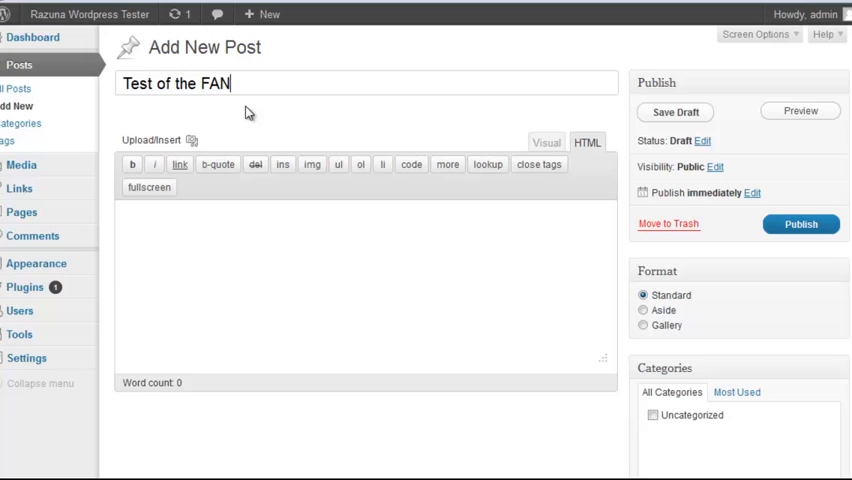
{"action": "type", "text": "TASTIC"}
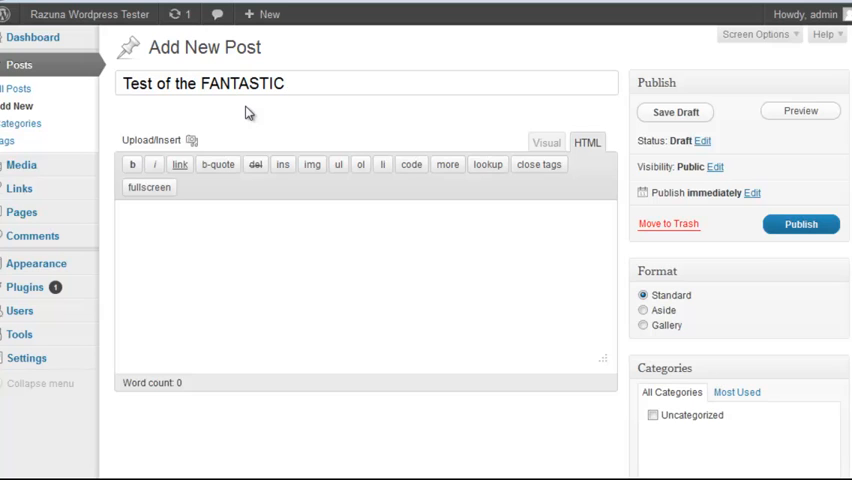
{"action": "type", "text": "Razuna widget"}
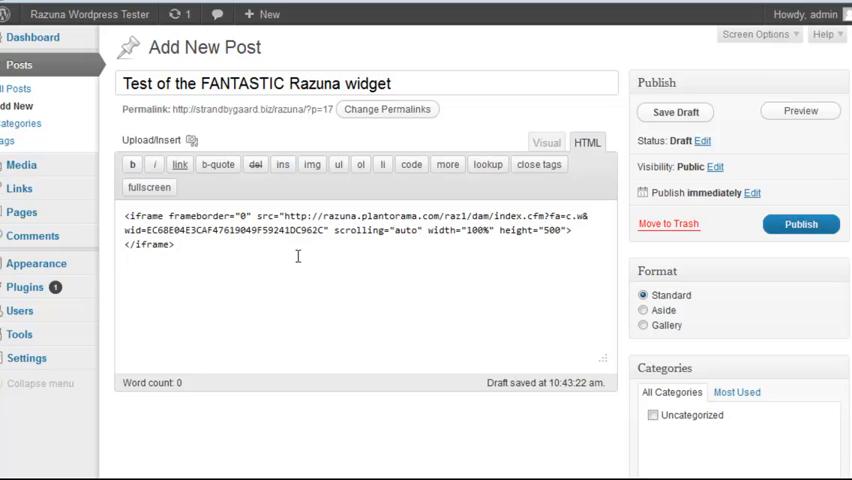
{"action": "left_click", "coordinate": [675, 111]}
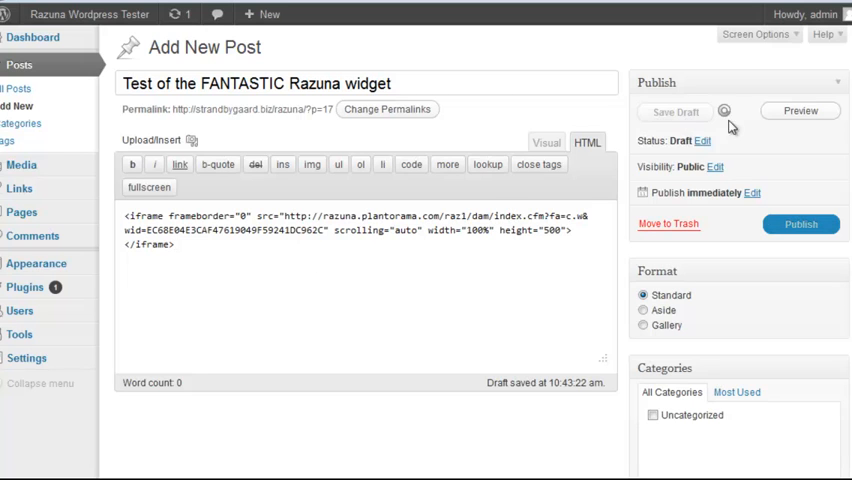
- Preview the post and scroll through the embedded 37-asset grid
{"action": "left_click", "coordinate": [800, 110]}
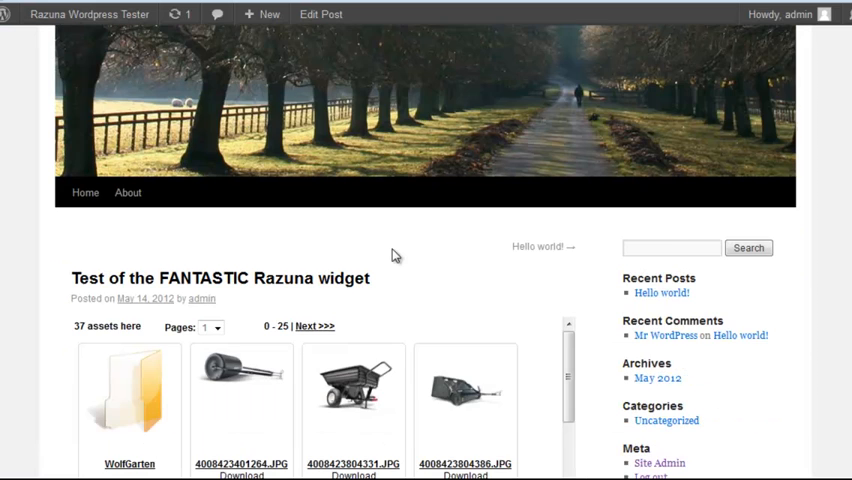
{"action": "scroll", "scroll_direction": "down", "scroll_amount": 3}
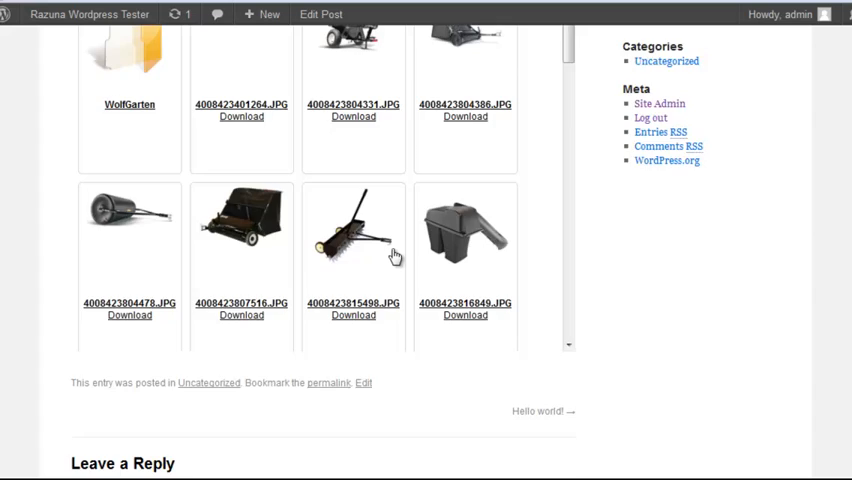
{"action": "scroll", "scroll_direction": "up", "scroll_amount": 3}
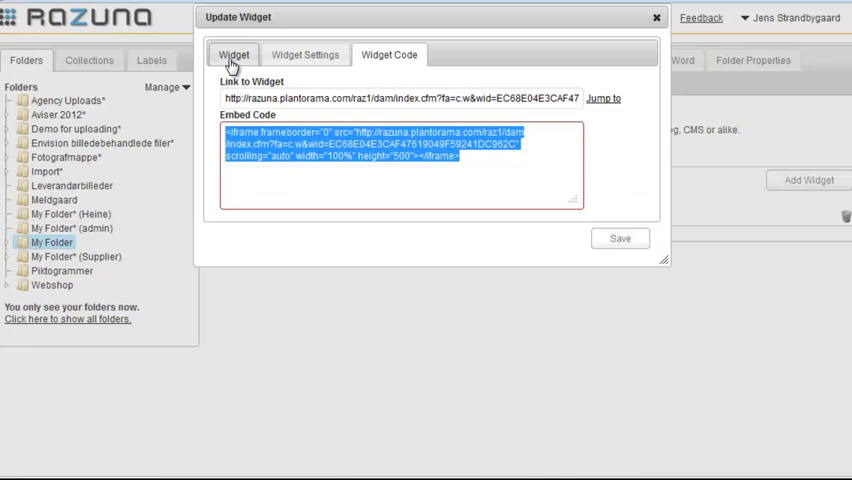
{"action": "left_click", "coordinate": [234, 54]}
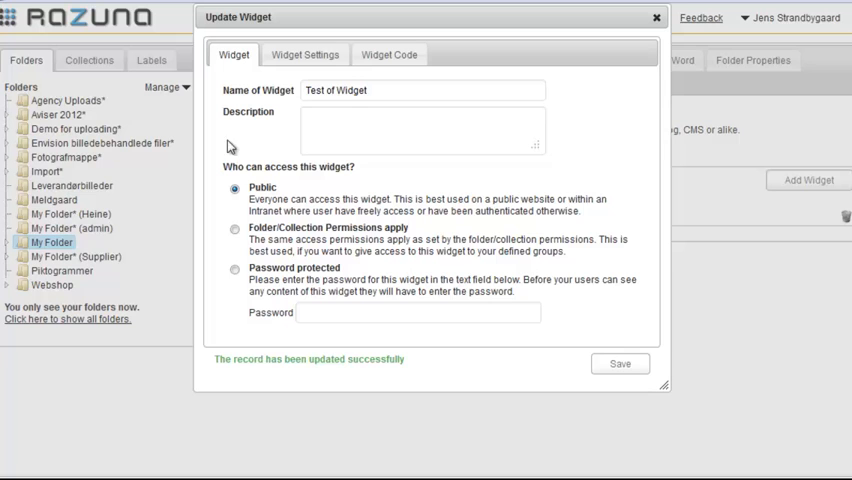
{"action": "left_click", "coordinate": [235, 272]}
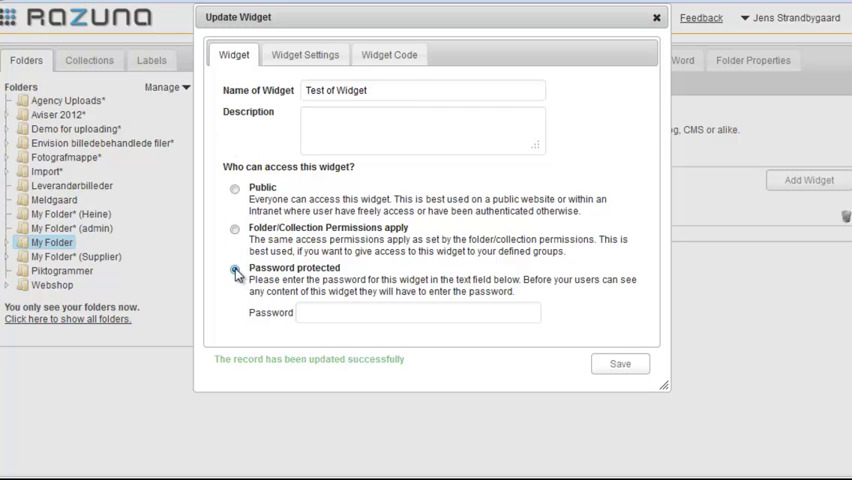
{"action": "left_click", "coordinate": [235, 272]}
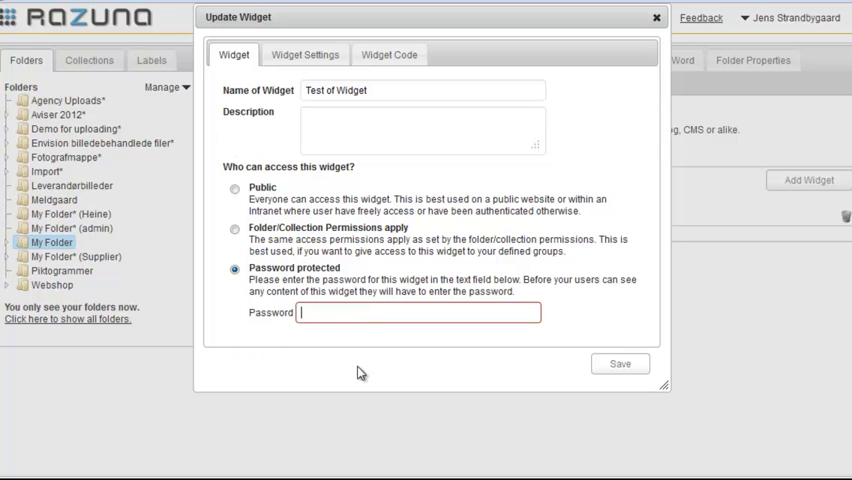
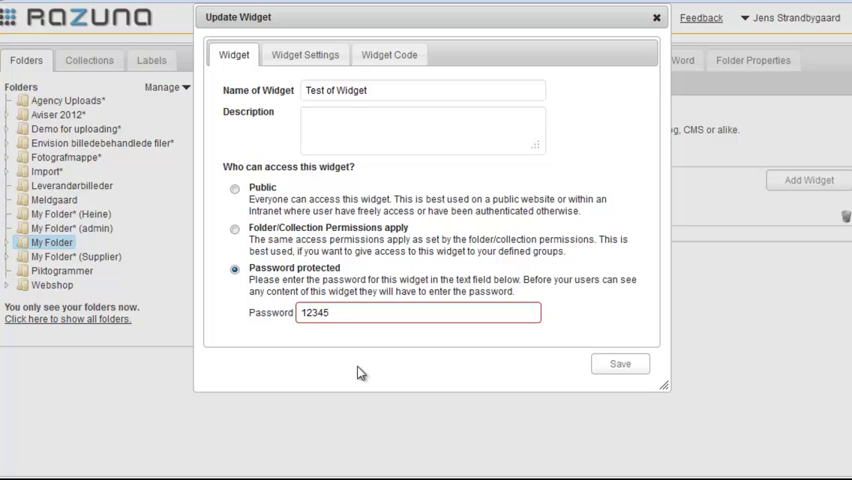
{"action": "left_click", "coordinate": [620, 363]}
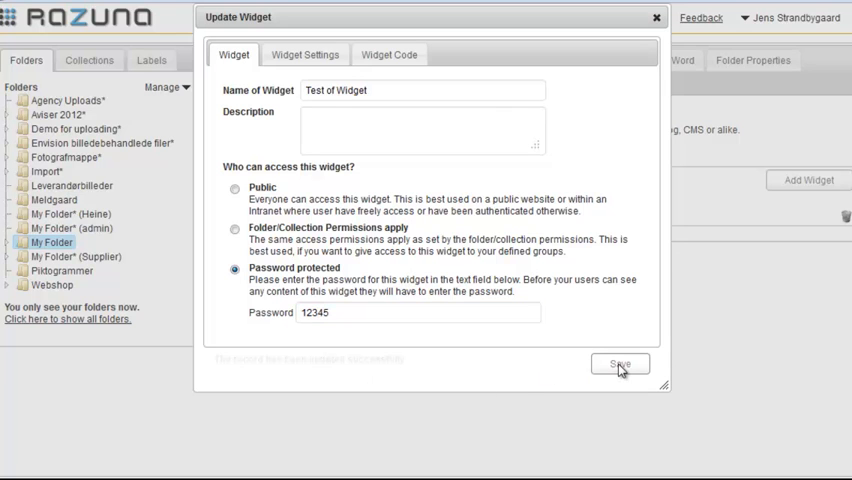
{"action": "left_click", "coordinate": [620, 363]}
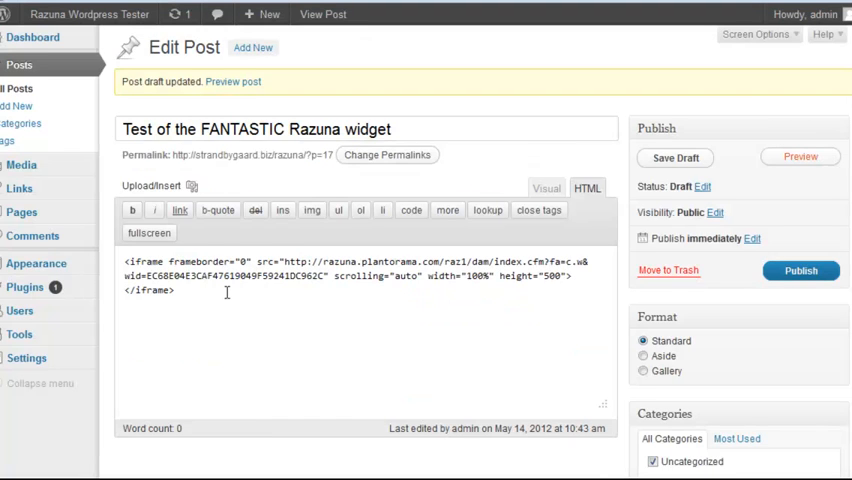
{"action": "mouse_move", "coordinate": [505, 242]}
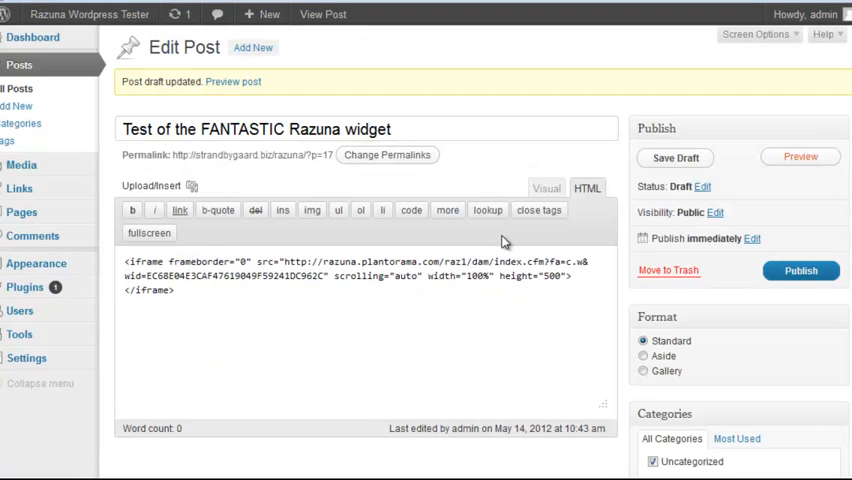
- Preview the post, log in to the widget, and scroll its assets
{"action": "left_click", "coordinate": [233, 81]}
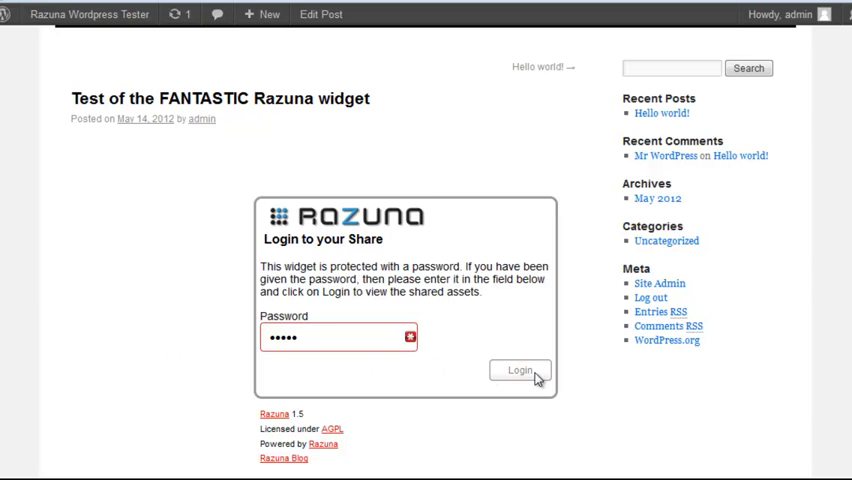
{"action": "left_click", "coordinate": [519, 370]}
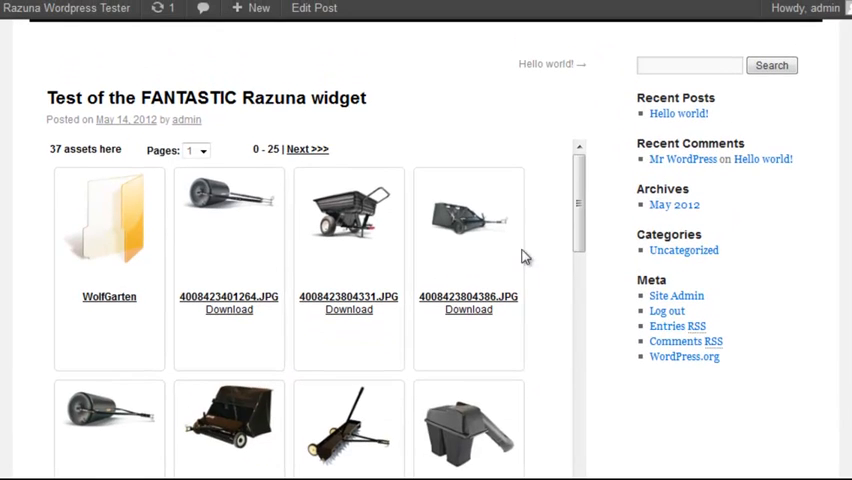
{"action": "scroll", "scroll_direction": "down", "scroll_amount": 3}
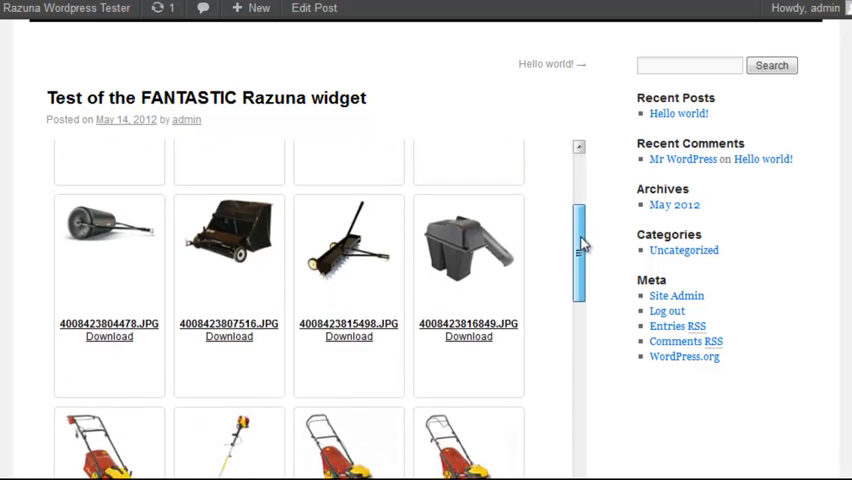
{"action": "scroll", "scroll_direction": "down", "scroll_amount": 3}
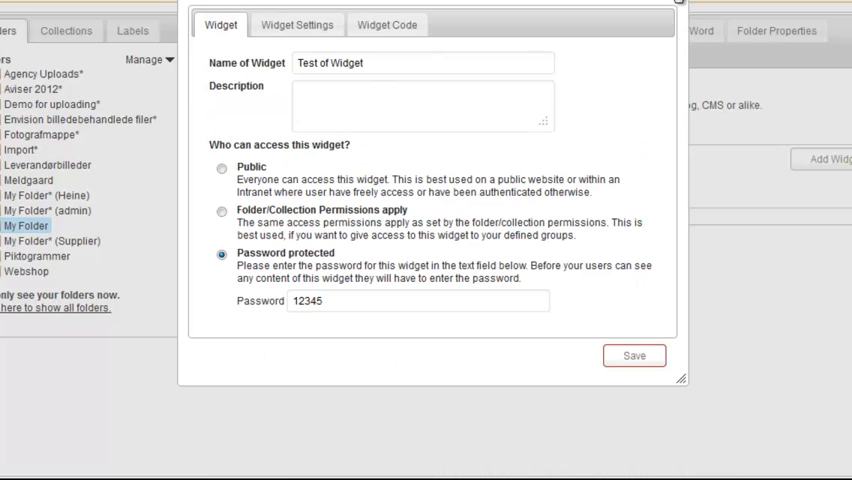
- Set Test of Widget back to Public access and save
{"action": "left_click", "coordinate": [634, 355]}
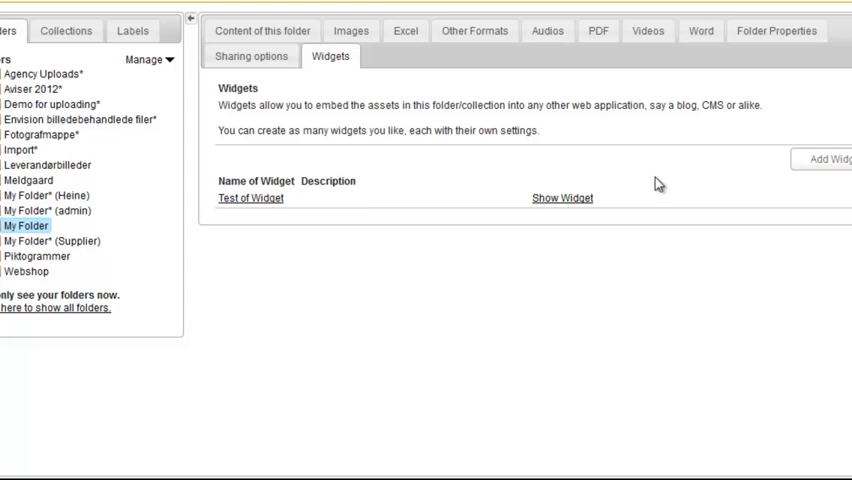
{"action": "mouse_move", "coordinate": [651, 211]}
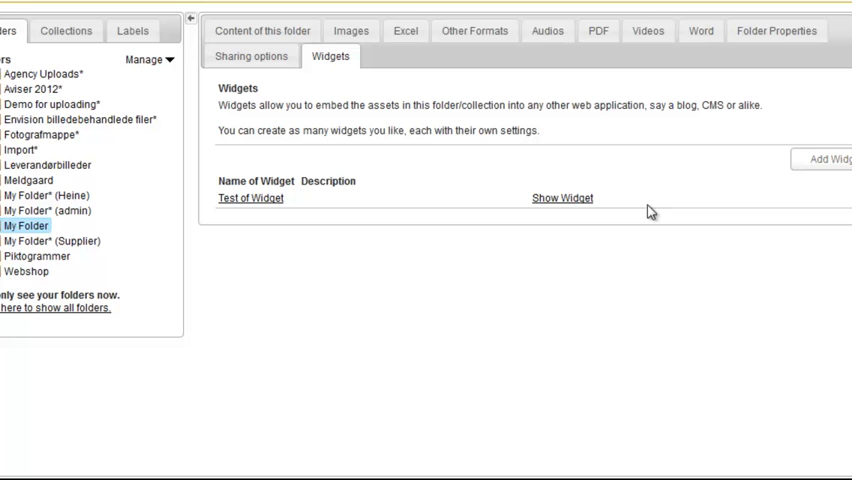
{"action": "mouse_move", "coordinate": [648, 205]}
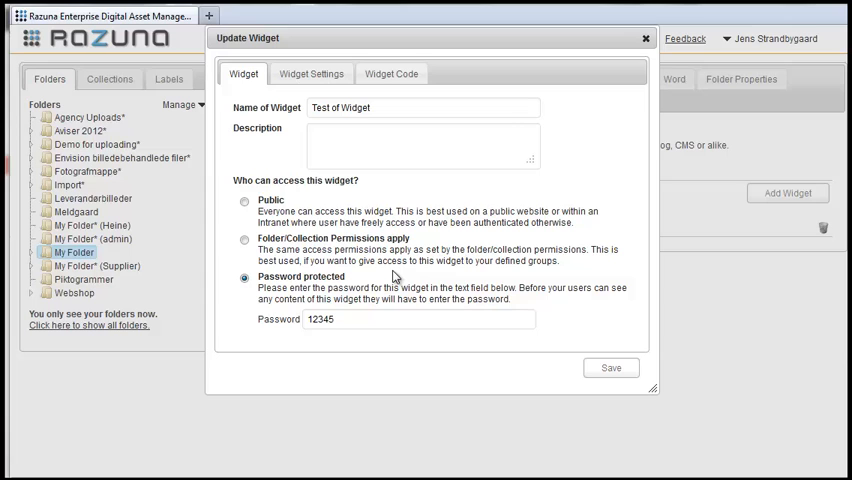
{"action": "mouse_move", "coordinate": [245, 199]}
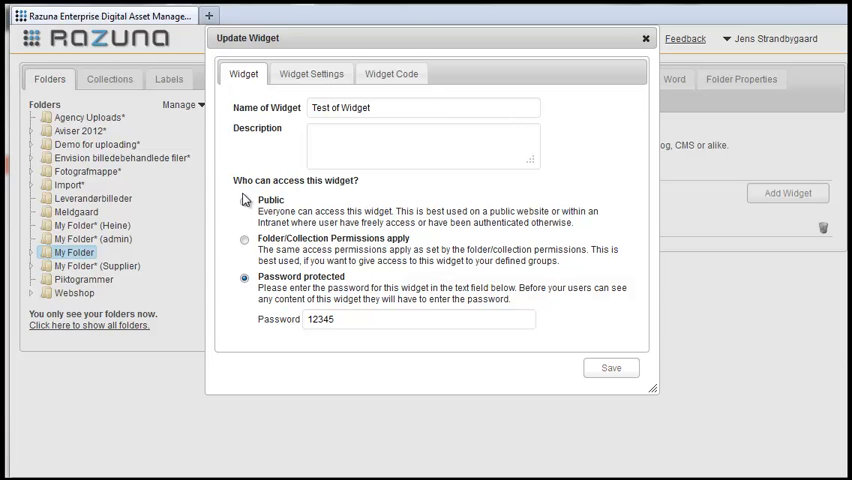
{"action": "left_click", "coordinate": [245, 199]}
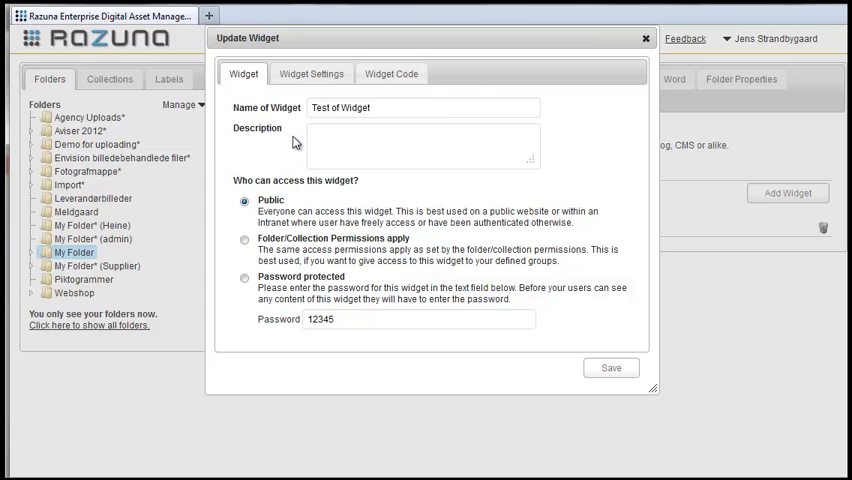
{"action": "left_click", "coordinate": [311, 73]}
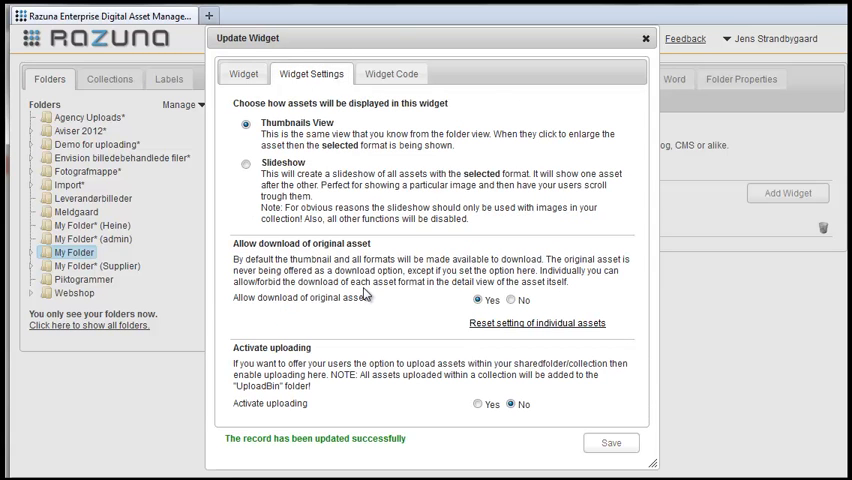
- Set original downloads to No, reset individual settings, enable uploading, and save
{"action": "left_click", "coordinate": [510, 300]}
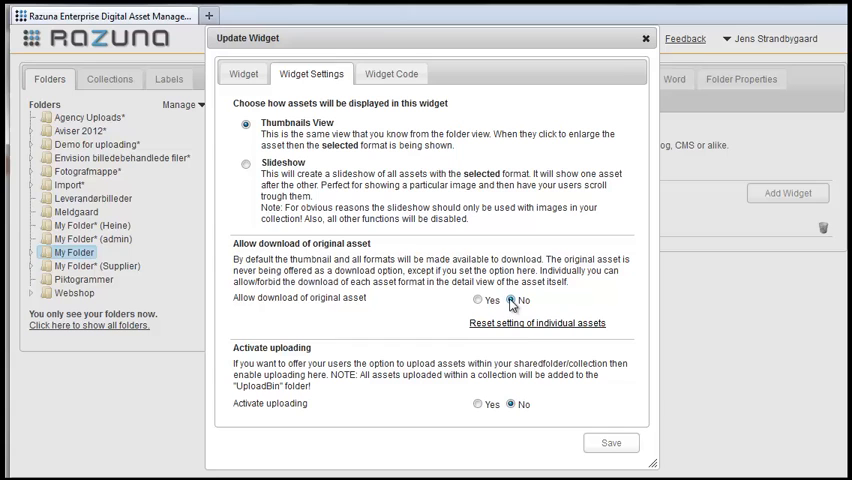
{"action": "left_click", "coordinate": [506, 323]}
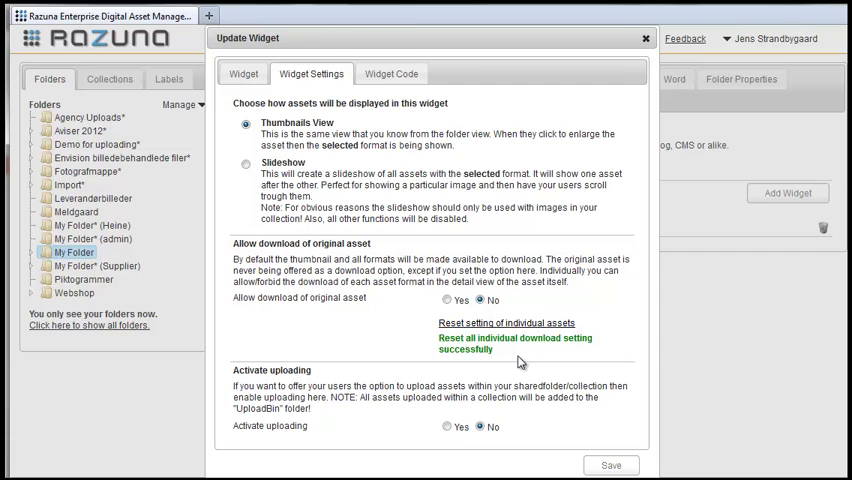
{"action": "mouse_move", "coordinate": [456, 427]}
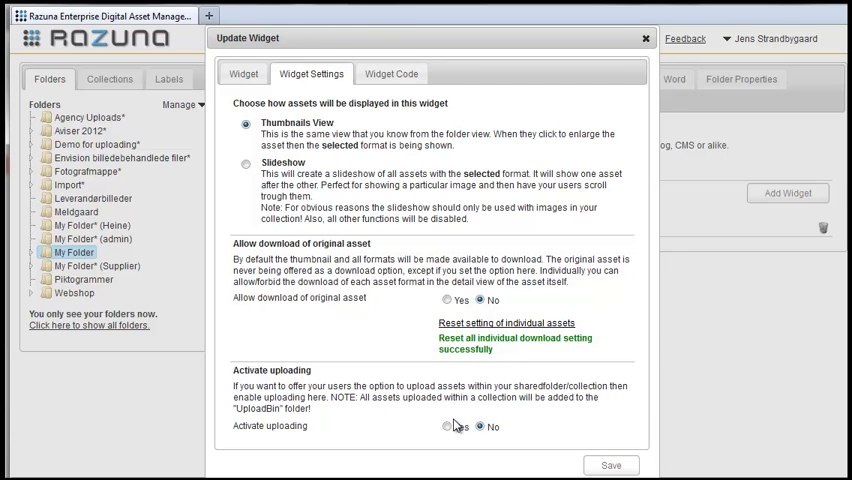
{"action": "left_click", "coordinate": [448, 427]}
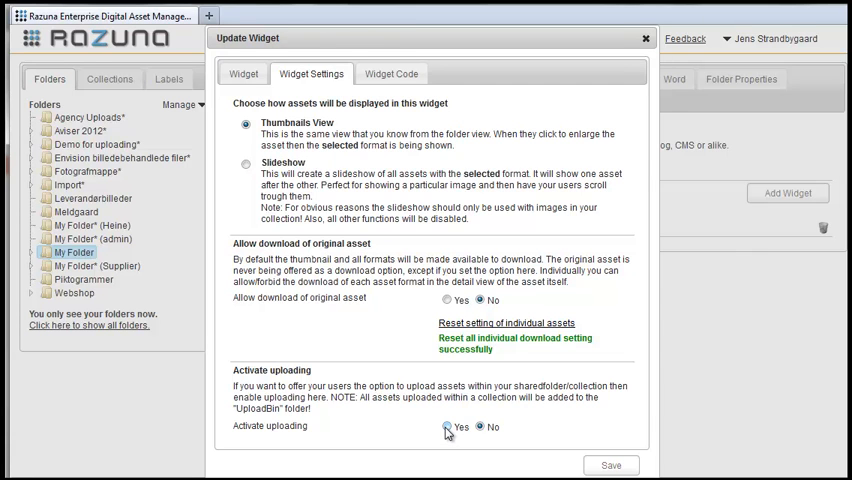
{"action": "left_click", "coordinate": [447, 427]}
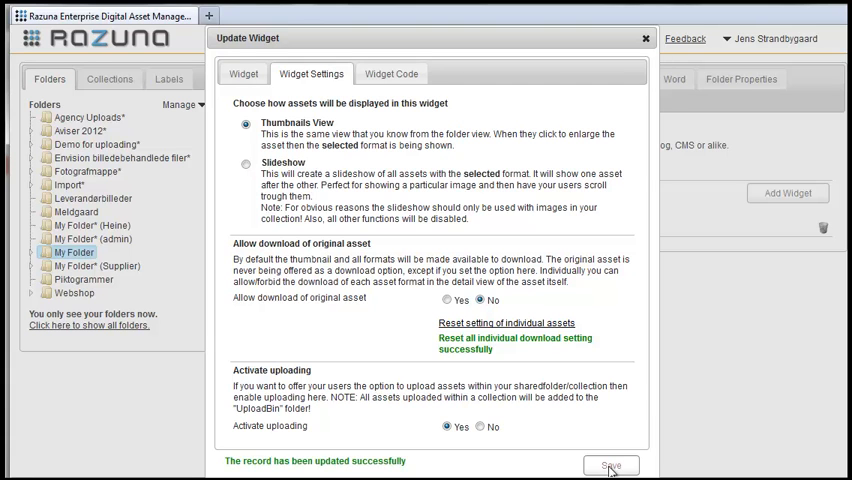
{"action": "left_click", "coordinate": [611, 465]}
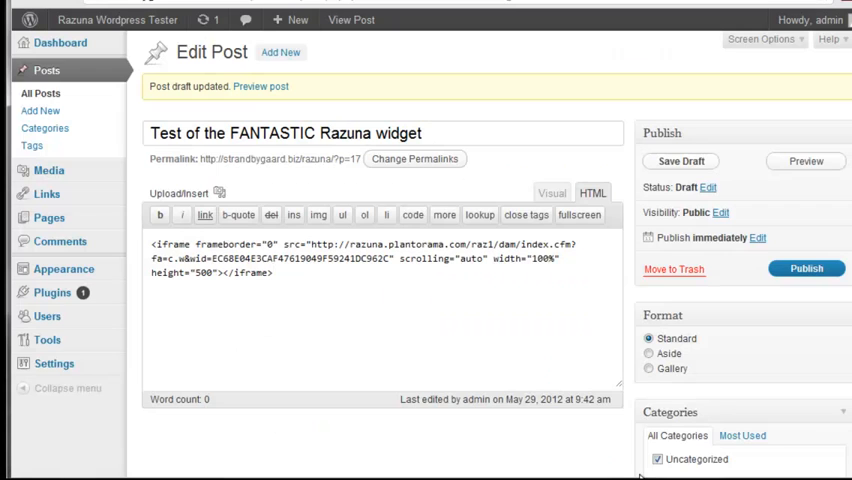
{"action": "mouse_move", "coordinate": [806, 161]}
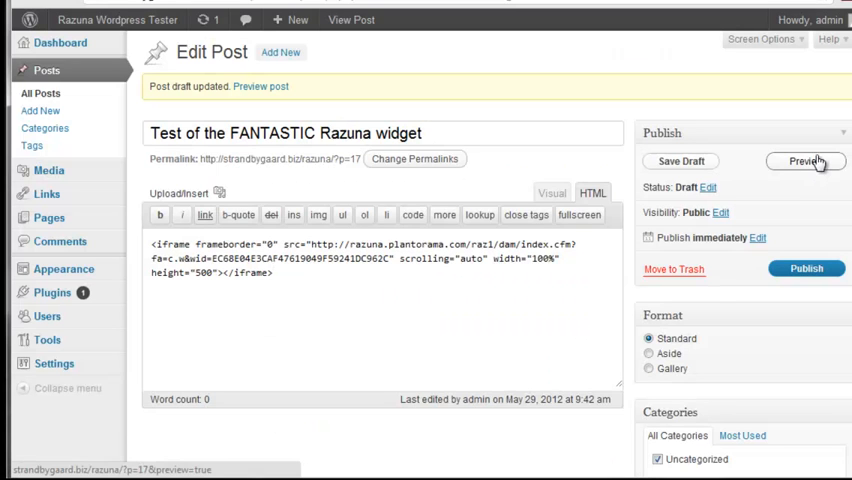
- Preview the WordPress post with the embedded Razuna widget
{"action": "left_click", "coordinate": [803, 161]}
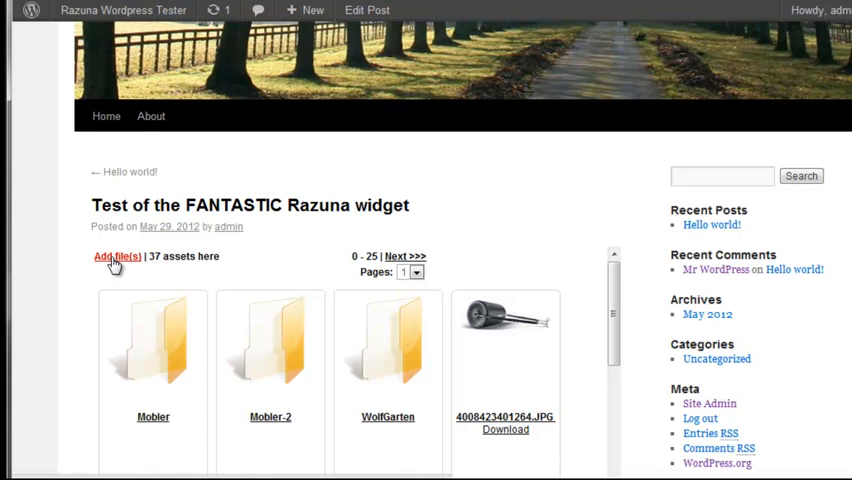
{"action": "left_click", "coordinate": [116, 256]}
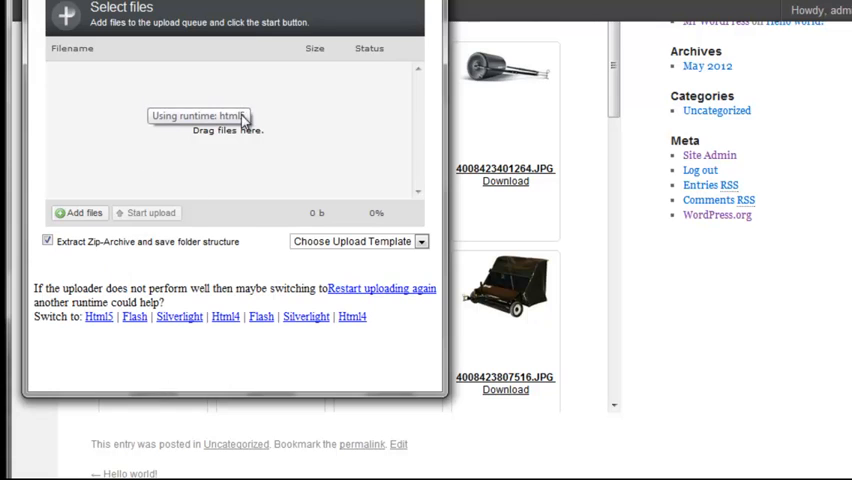
{"action": "mouse_move", "coordinate": [372, 103]}
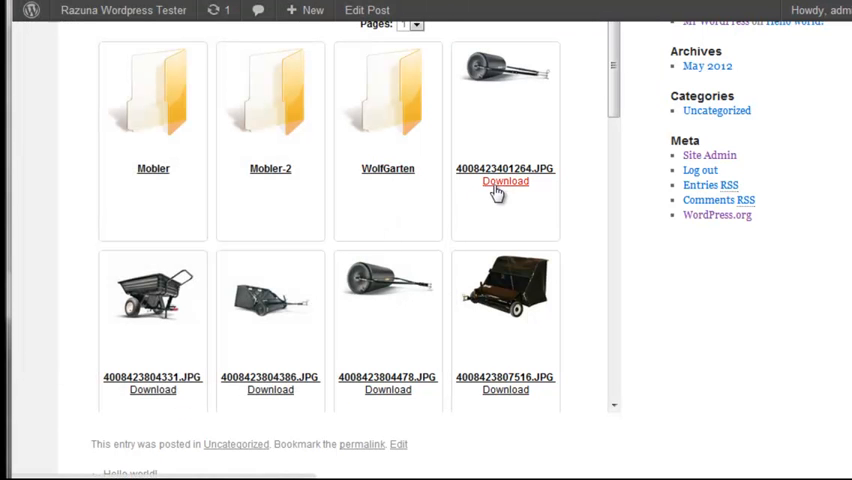
{"action": "left_click", "coordinate": [505, 181]}
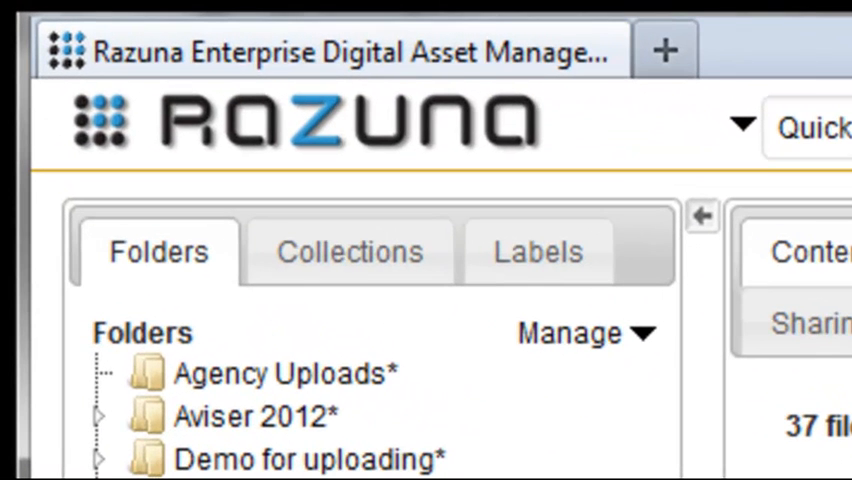
{"action": "mouse_move", "coordinate": [350, 260]}
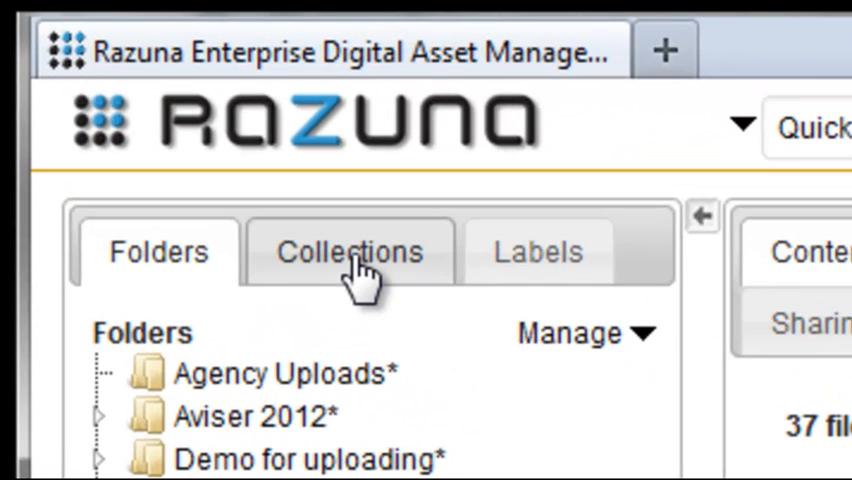
- Open the 25-asset collection from the Collections folder and show its empty Widgets tab
{"action": "left_click", "coordinate": [349, 252]}
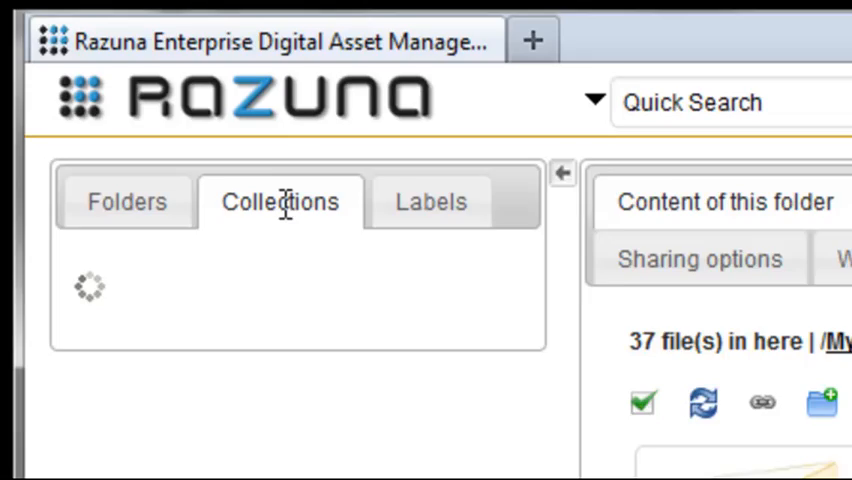
{"action": "left_click", "coordinate": [280, 200]}
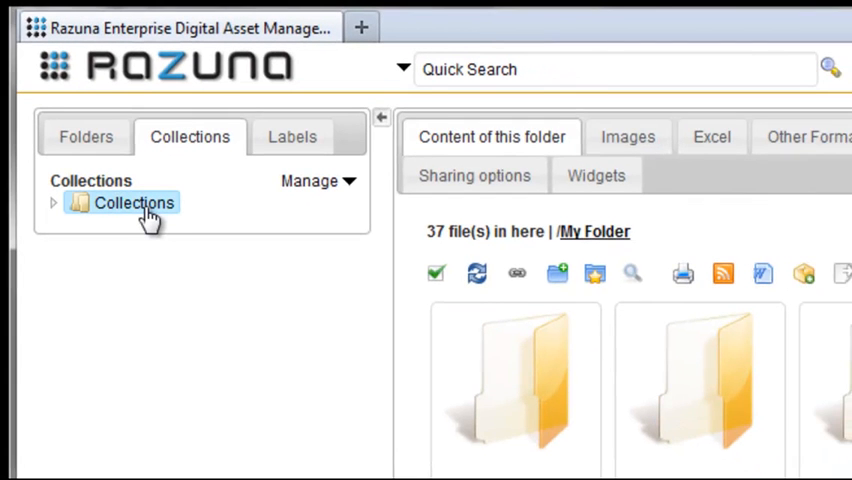
{"action": "left_click", "coordinate": [132, 202]}
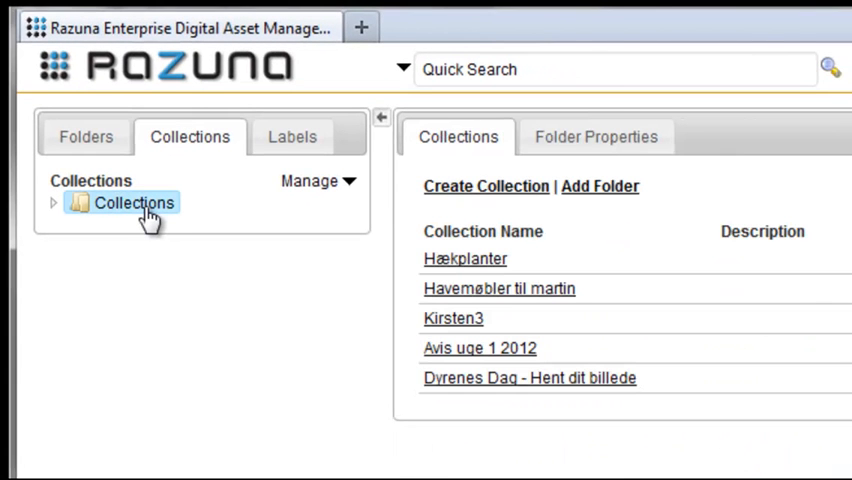
{"action": "mouse_move", "coordinate": [478, 318]}
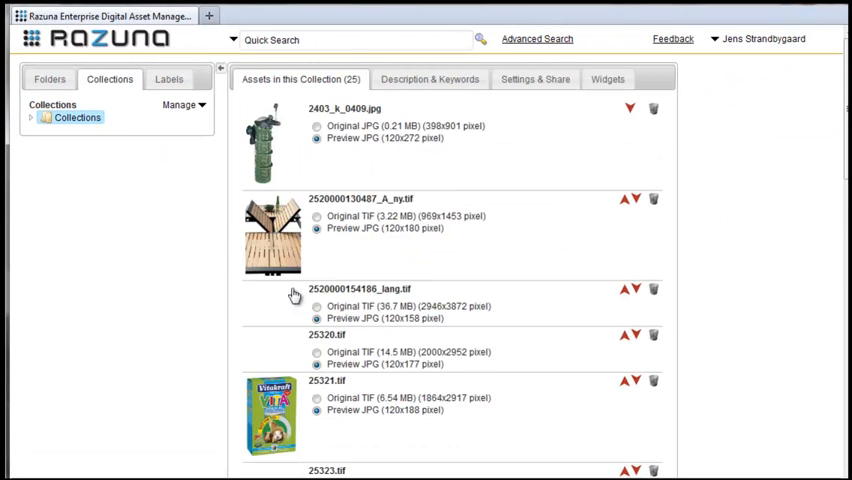
{"action": "left_click", "coordinate": [608, 79]}
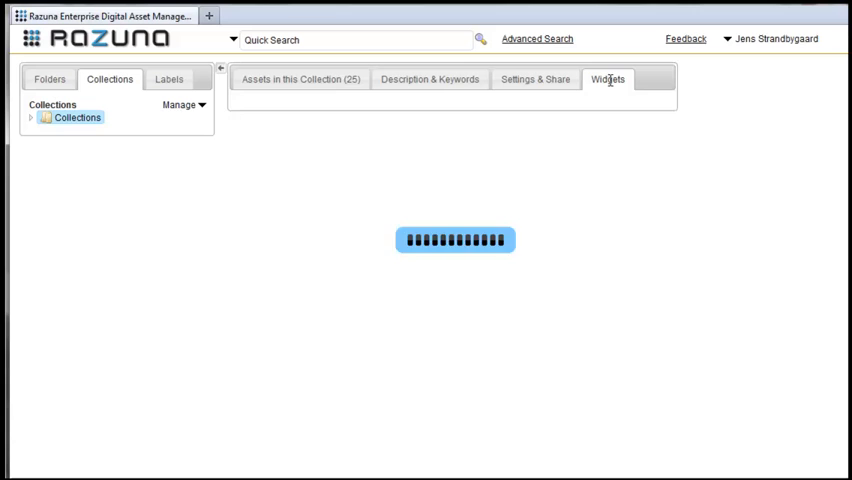
{"action": "left_click", "coordinate": [608, 79]}
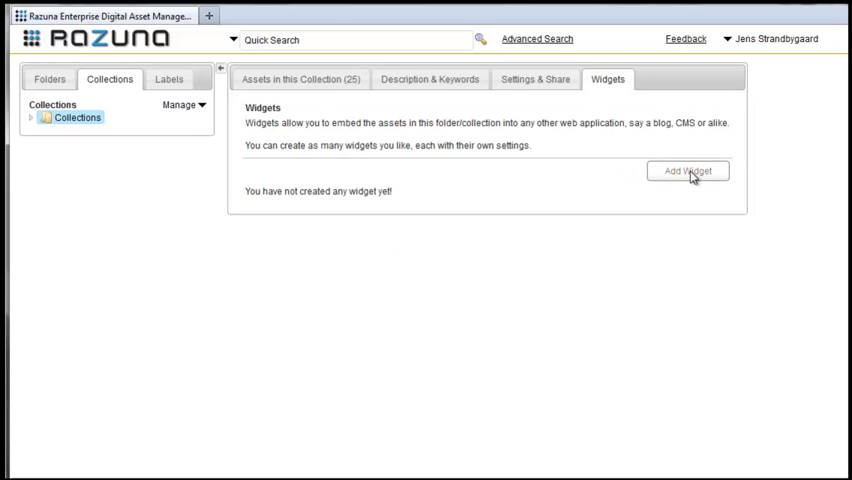
- Add a new collection widget and pick its access option in the Add Widget dialog
{"action": "left_click", "coordinate": [688, 170]}
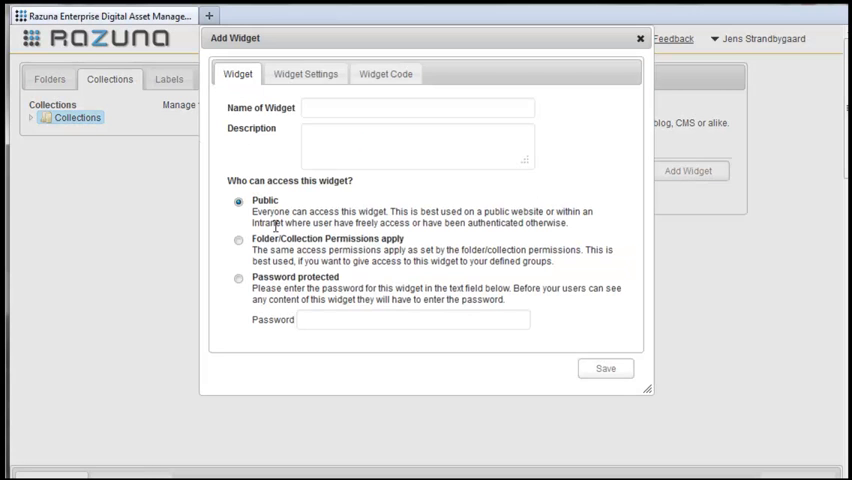
{"action": "left_click", "coordinate": [305, 73]}
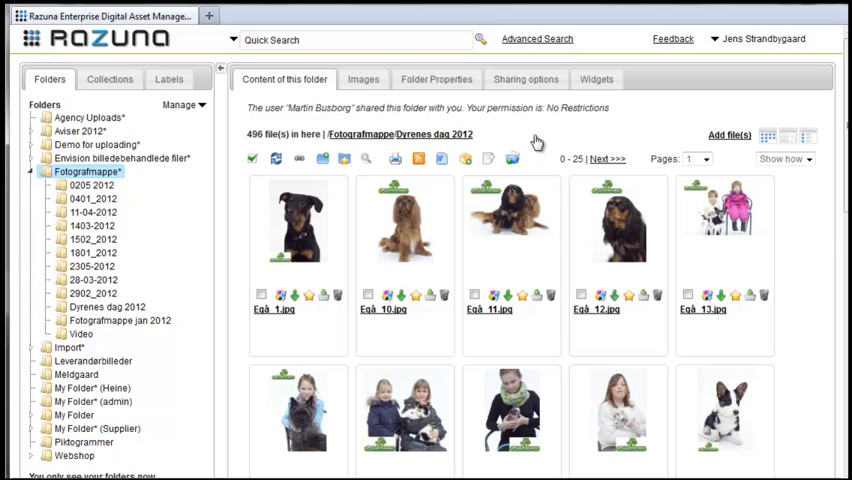
{"action": "mouse_move", "coordinate": [419, 264]}
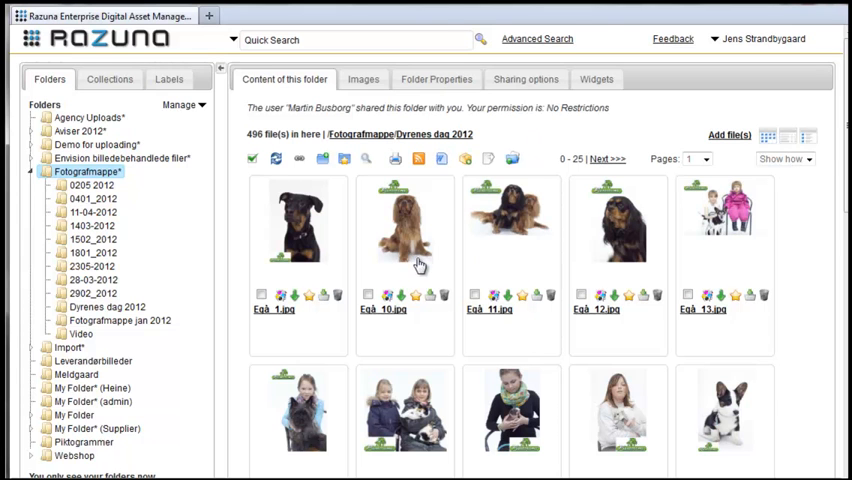
- Scroll through the 496 pet photo thumbnails in Fotografmappe > Dyrenes dag 2012
{"action": "scroll", "scroll_direction": "down", "scroll_amount": 3}
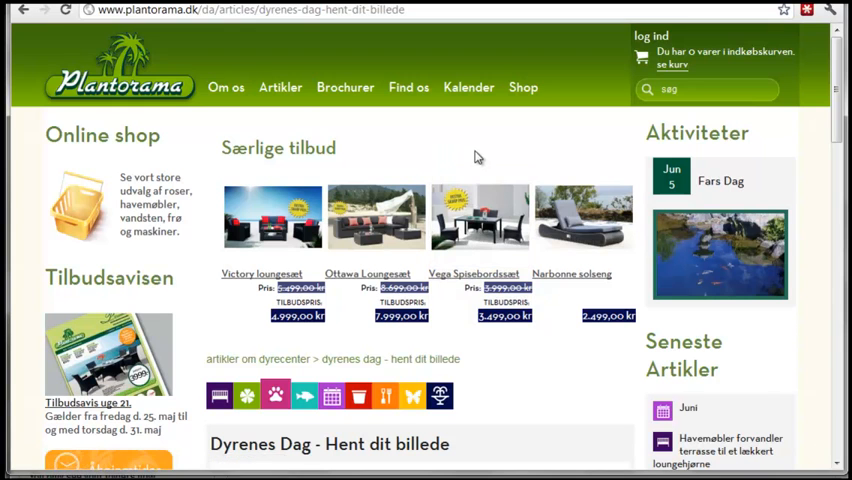
- Scroll to the embedded pet photo gallery in the Dyrenes Dag article and download Egå_14.jpg
{"action": "scroll", "scroll_direction": "down", "scroll_amount": 3}
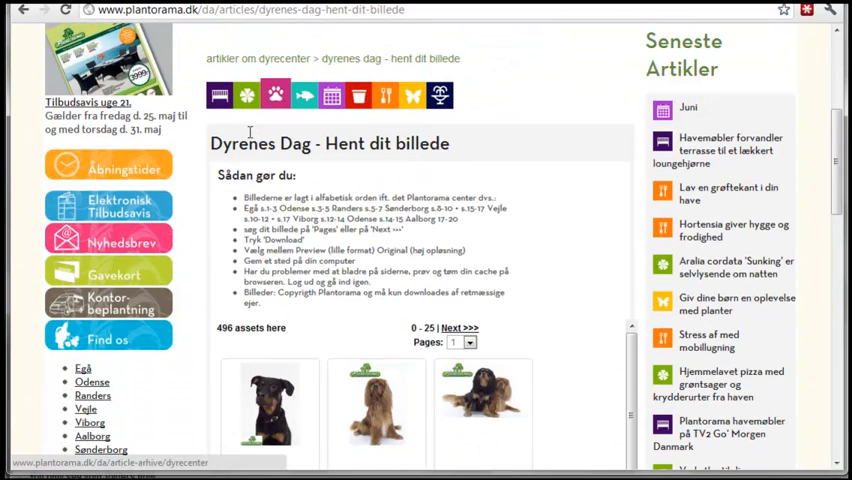
{"action": "scroll", "scroll_direction": "down", "scroll_amount": 3}
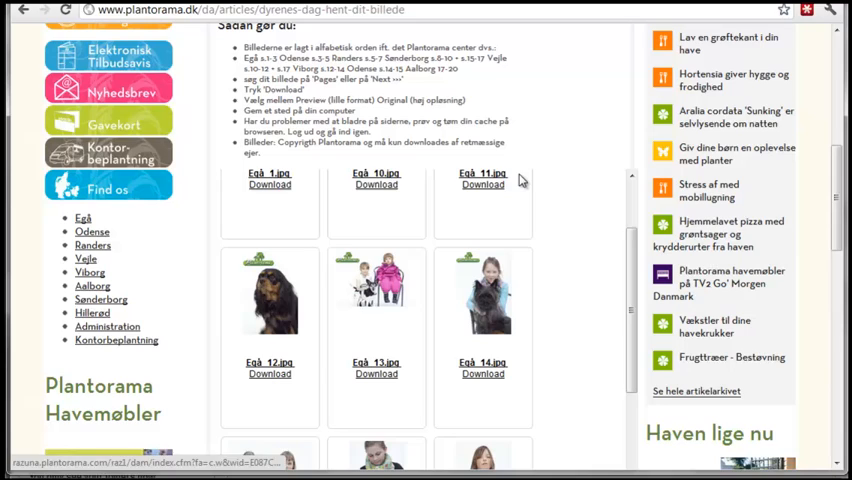
{"action": "scroll", "scroll_direction": "down", "scroll_amount": 3}
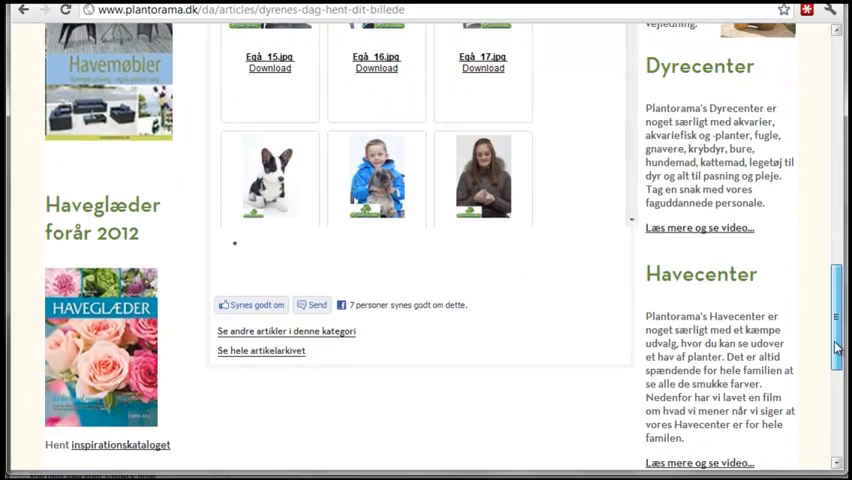
{"action": "scroll", "scroll_direction": "up", "scroll_amount": 3}
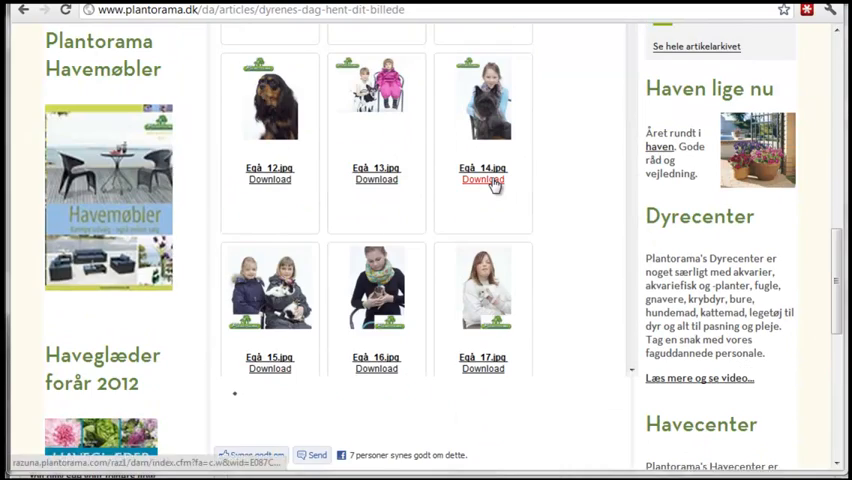
{"action": "left_click", "coordinate": [483, 179]}
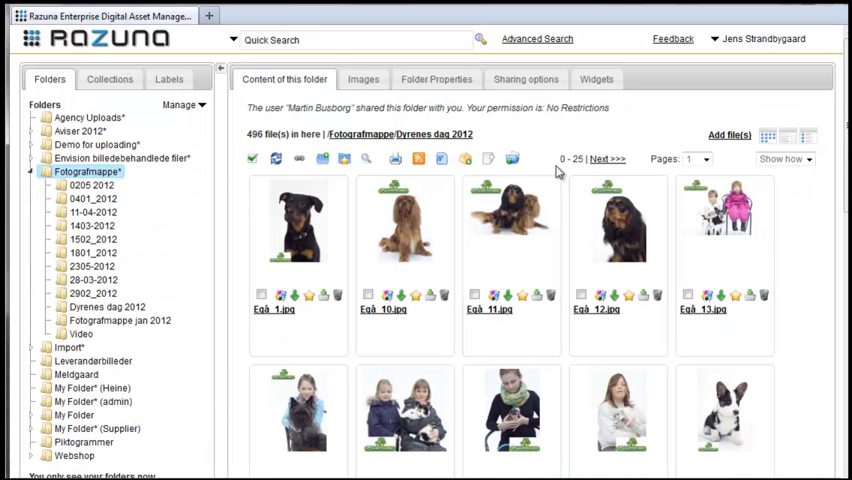
{"action": "mouse_move", "coordinate": [527, 157]}
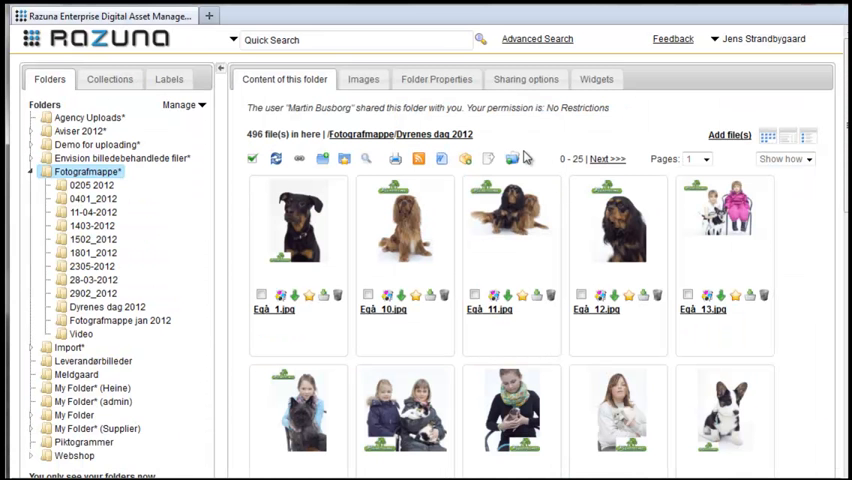